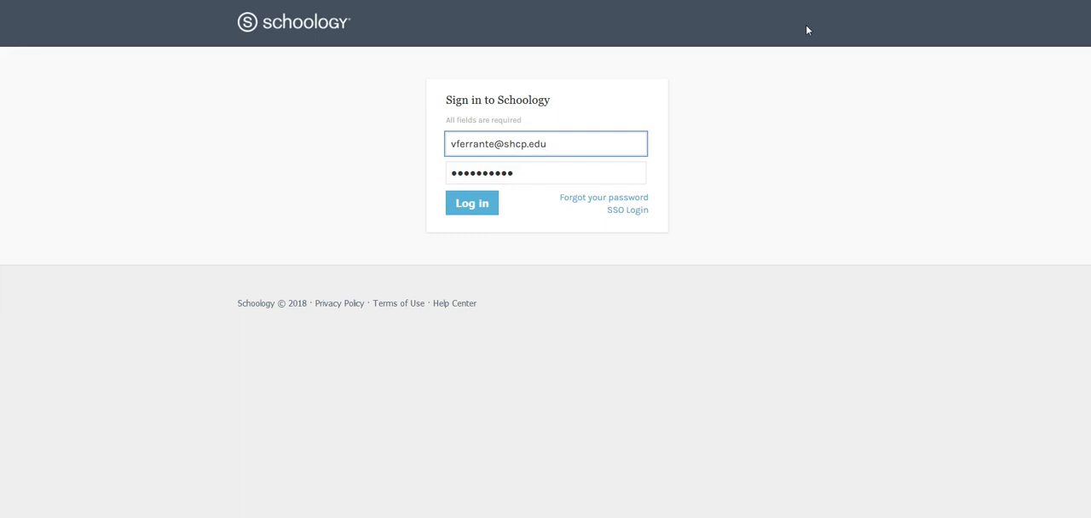
{"action": "mouse_move", "coordinate": [698, 47]}
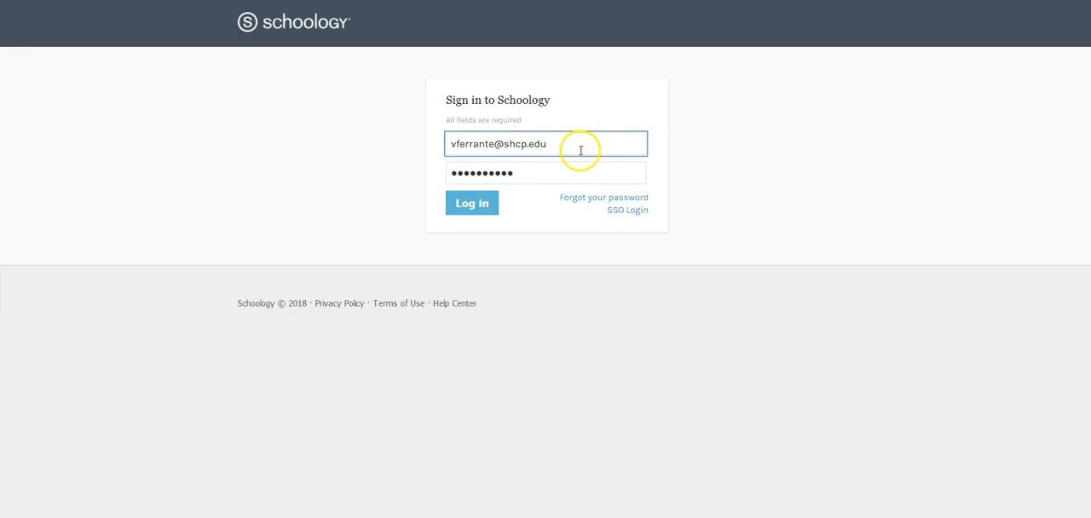
Submit the Schoology sign-in form with the entered credentials
{"action": "left_click", "coordinate": [470, 203]}
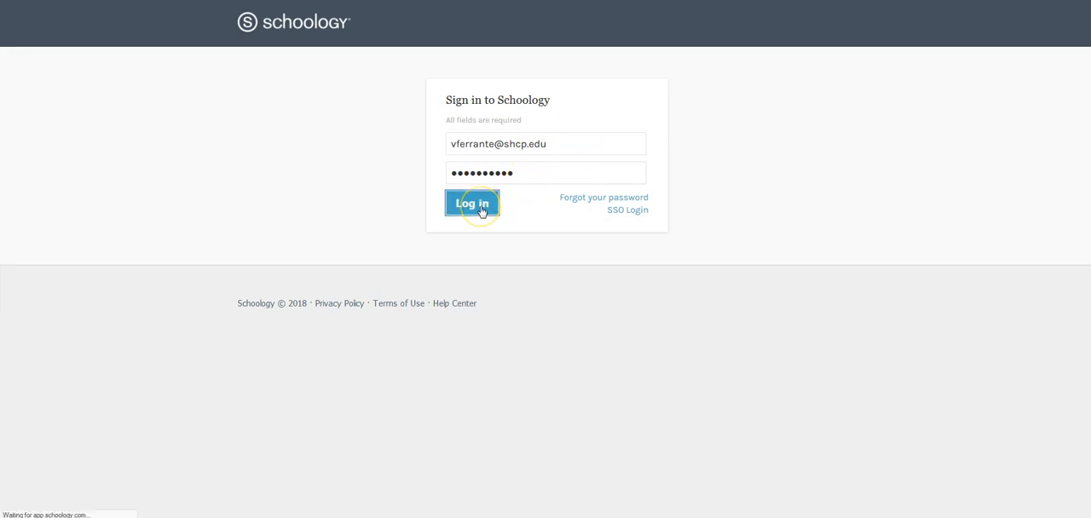
{"action": "left_click", "coordinate": [472, 203]}
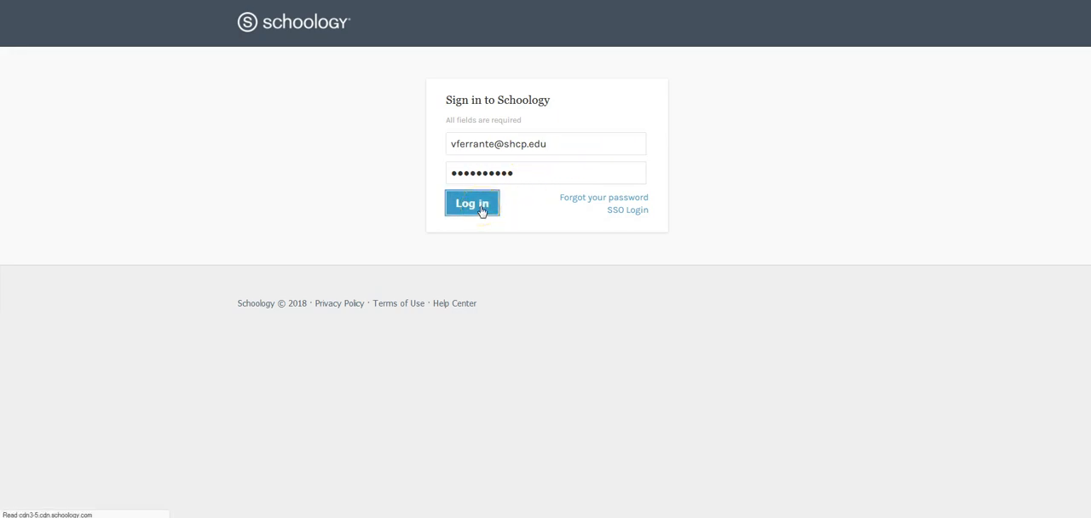
Confirm sign-in so the home page with recent activity and reminders loads
{"action": "left_click", "coordinate": [471, 202]}
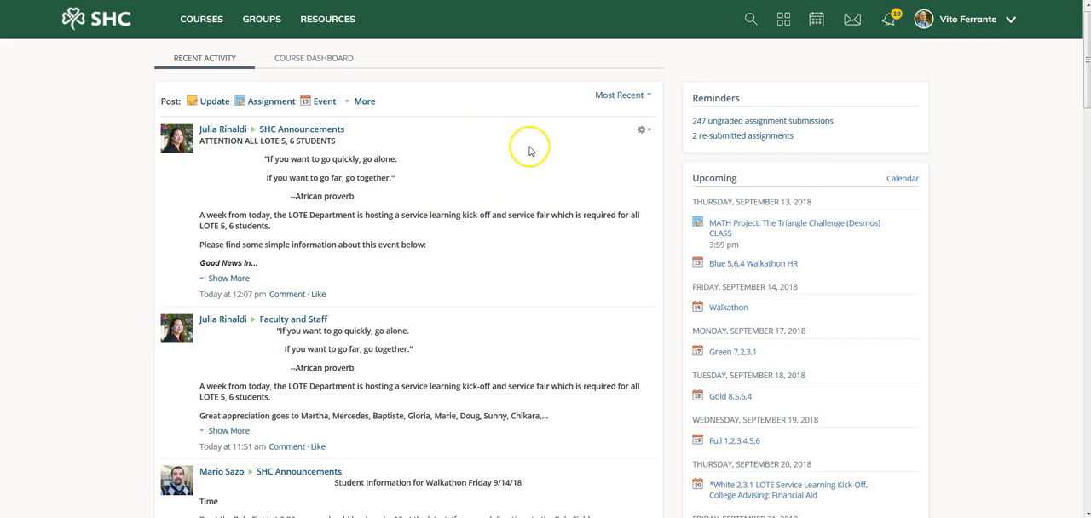
{"action": "mouse_move", "coordinate": [996, 79]}
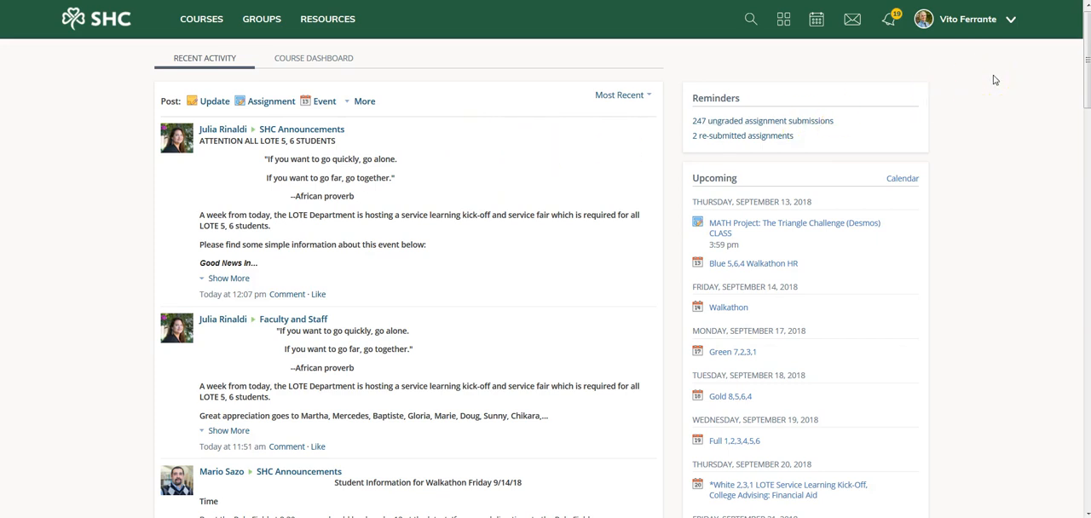
{"action": "mouse_move", "coordinate": [525, 137]}
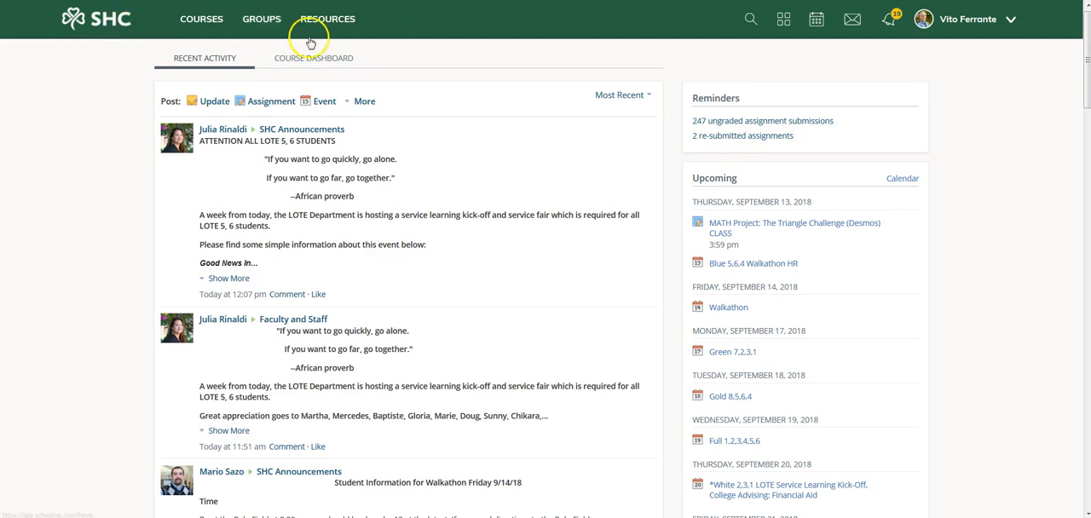
Show the Groups menu listing SHC Writing, Geometry Learning Team and Math Department
{"action": "left_click", "coordinate": [262, 18]}
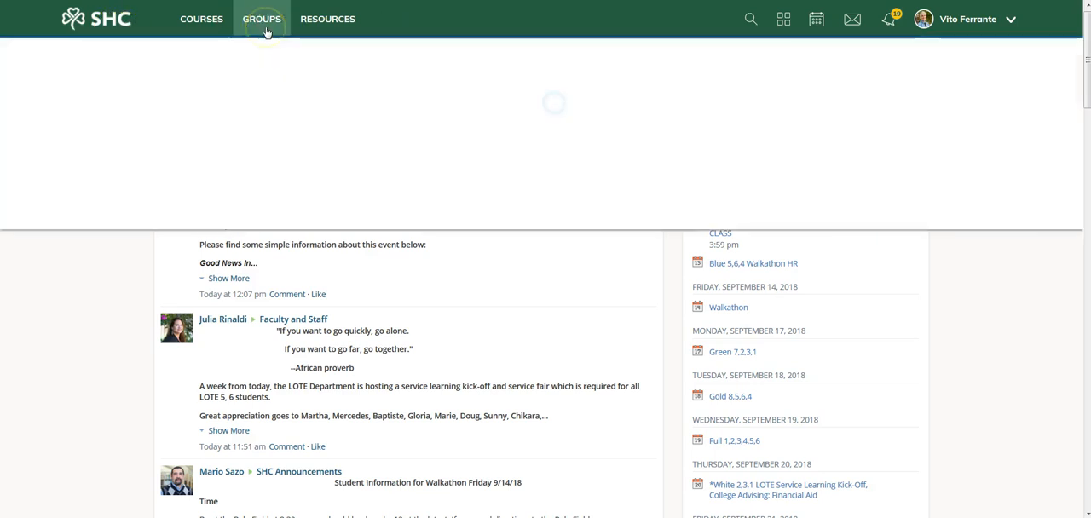
{"action": "left_click", "coordinate": [262, 19]}
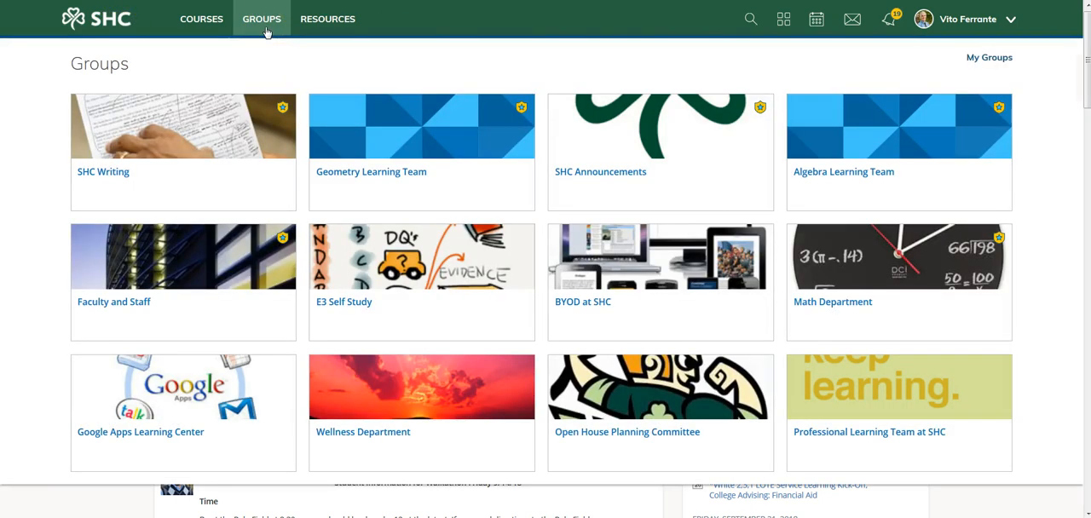
{"action": "mouse_move", "coordinate": [749, 348]}
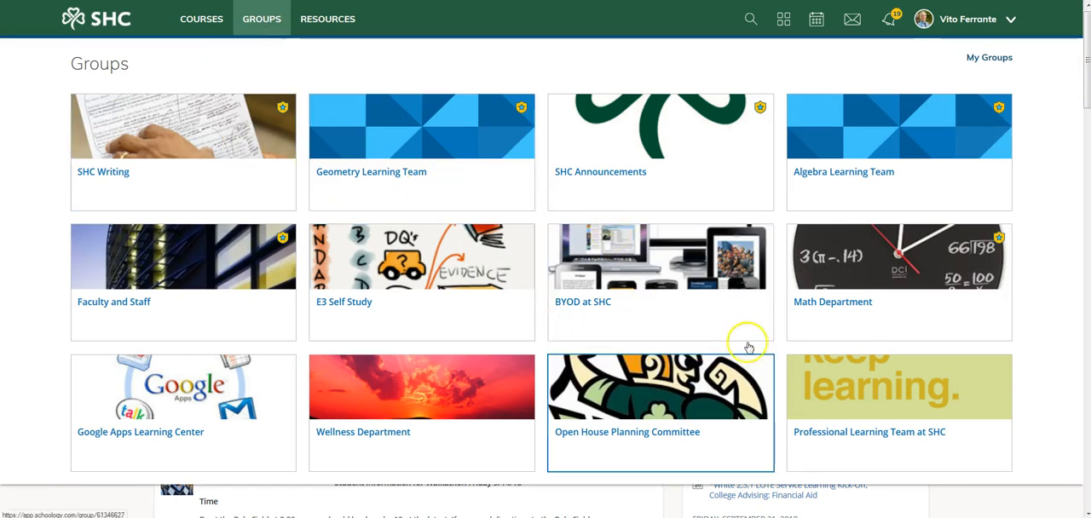
{"action": "mouse_move", "coordinate": [861, 243]}
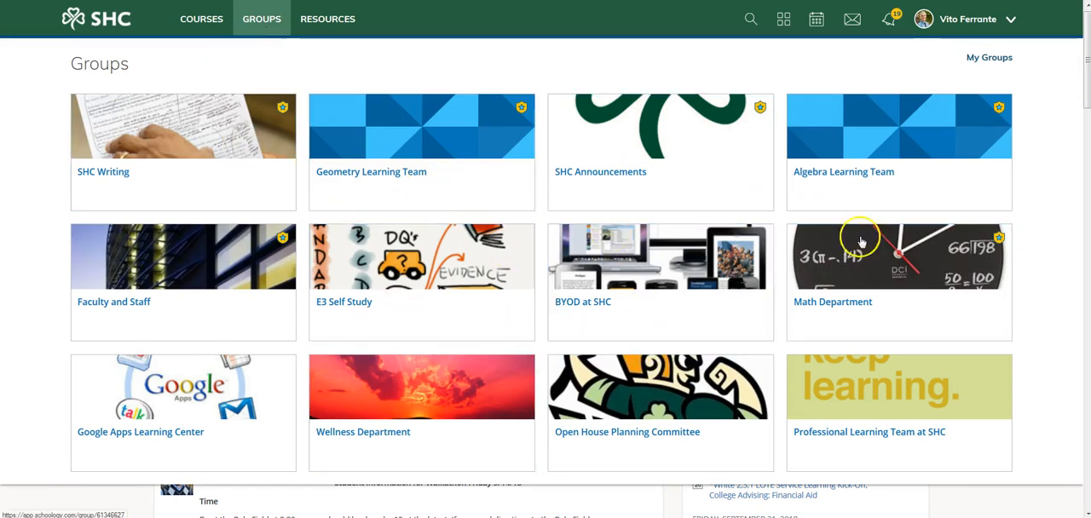
{"action": "mouse_move", "coordinate": [655, 138]}
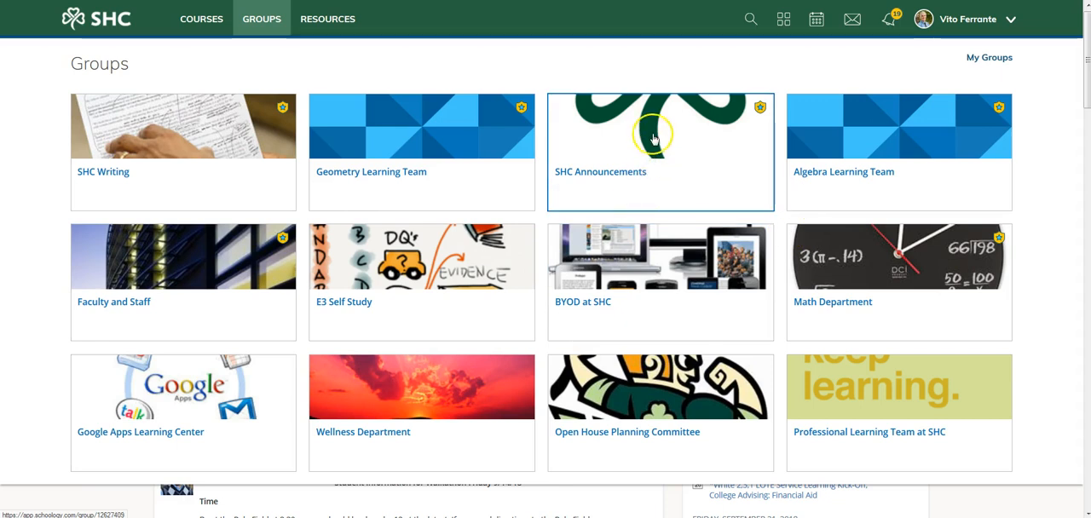
{"action": "mouse_move", "coordinate": [606, 80]}
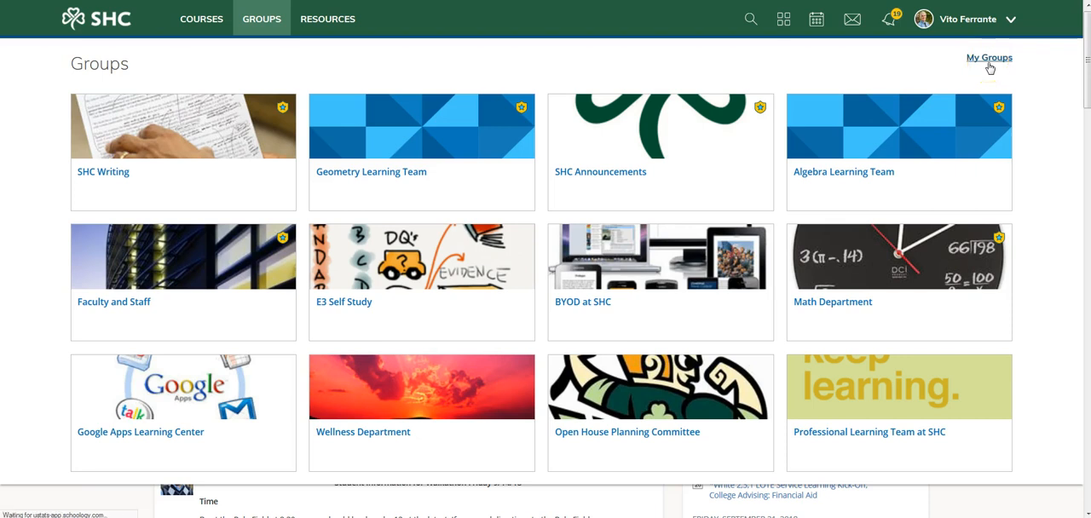
Go to My Groups and switch to the School Groups list of all school groups
{"action": "left_click", "coordinate": [989, 58]}
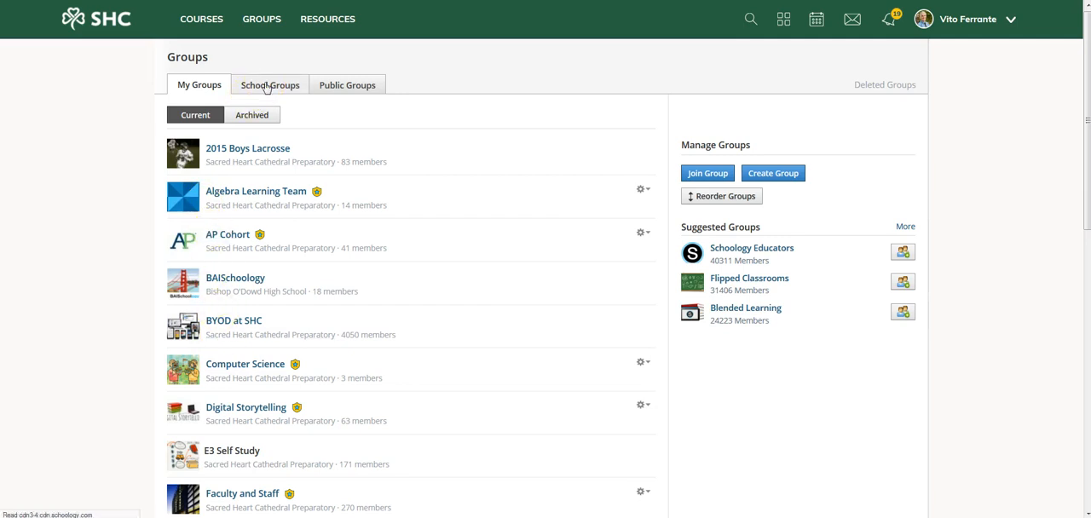
{"action": "left_click", "coordinate": [269, 86]}
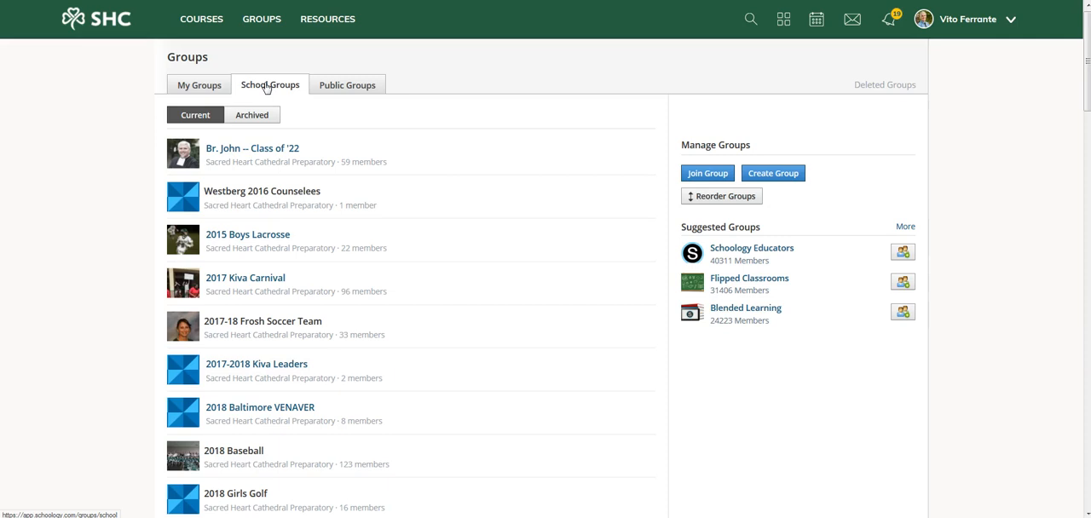
{"action": "mouse_move", "coordinate": [375, 78]}
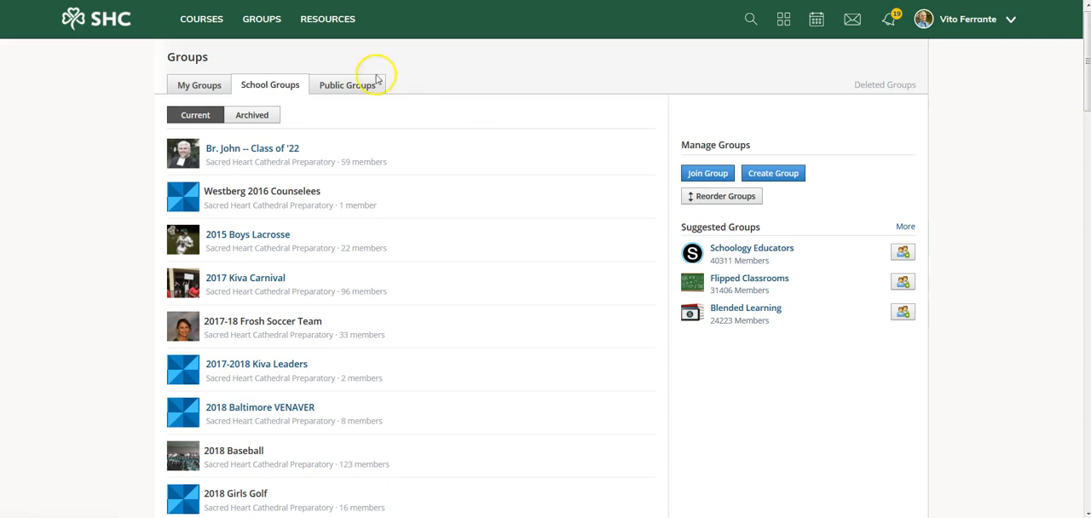
{"action": "mouse_move", "coordinate": [708, 174]}
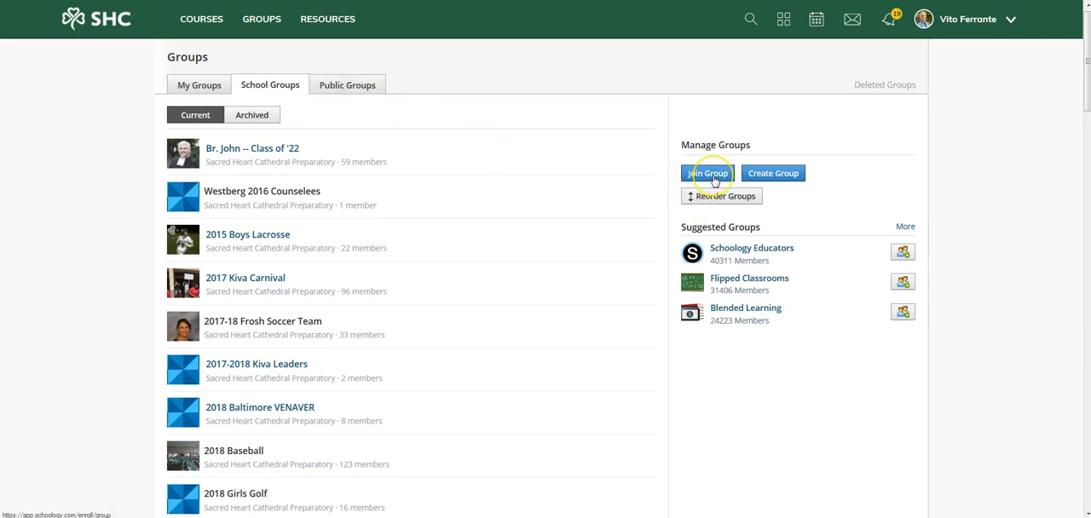
{"action": "left_click", "coordinate": [707, 174]}
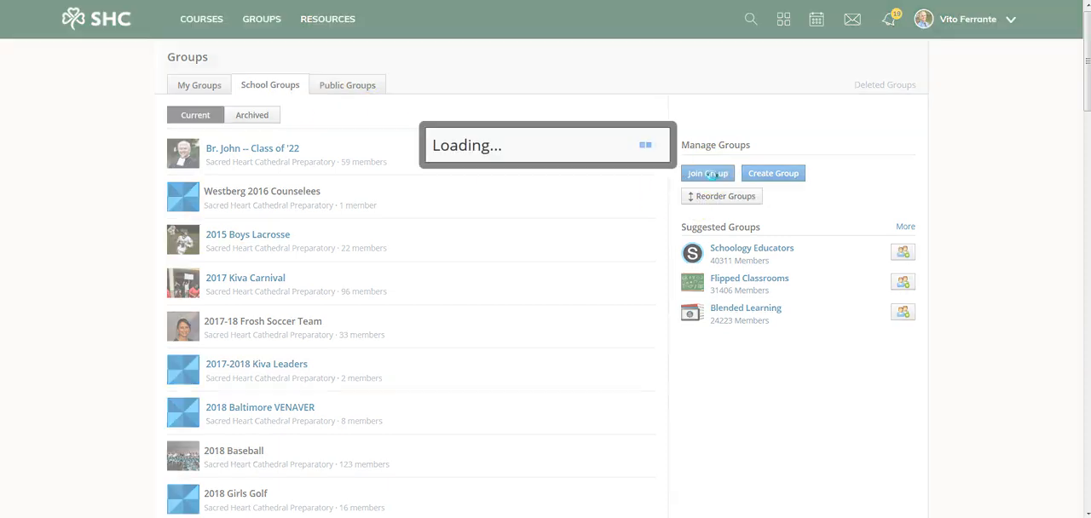
{"action": "left_click", "coordinate": [707, 174]}
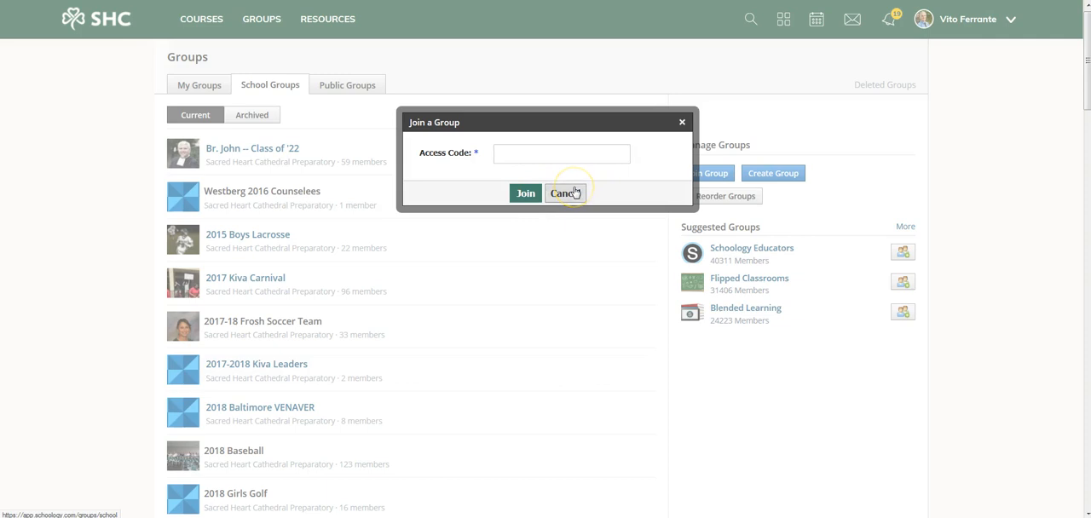
{"action": "left_click", "coordinate": [566, 192]}
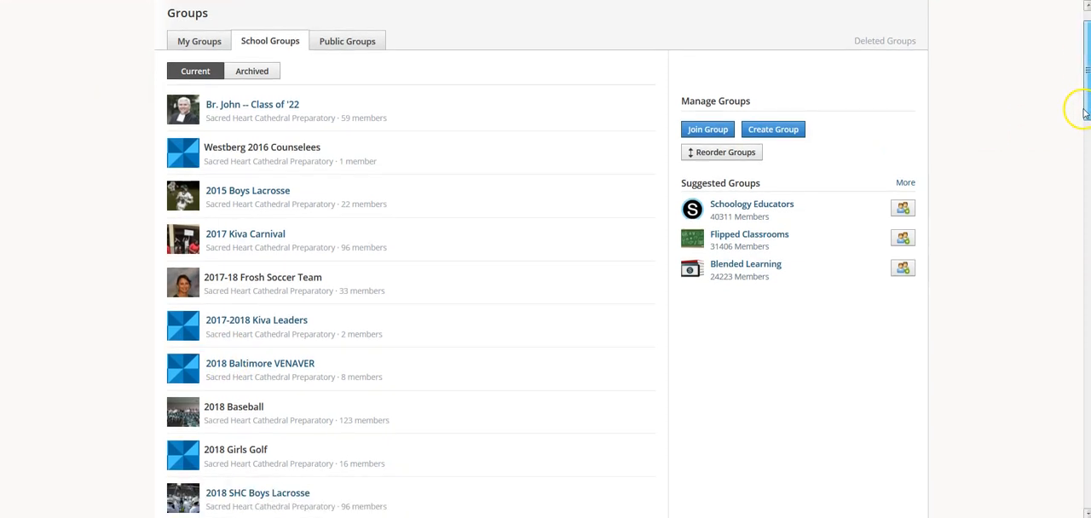
{"action": "scroll", "scroll_direction": "down", "scroll_amount": 3}
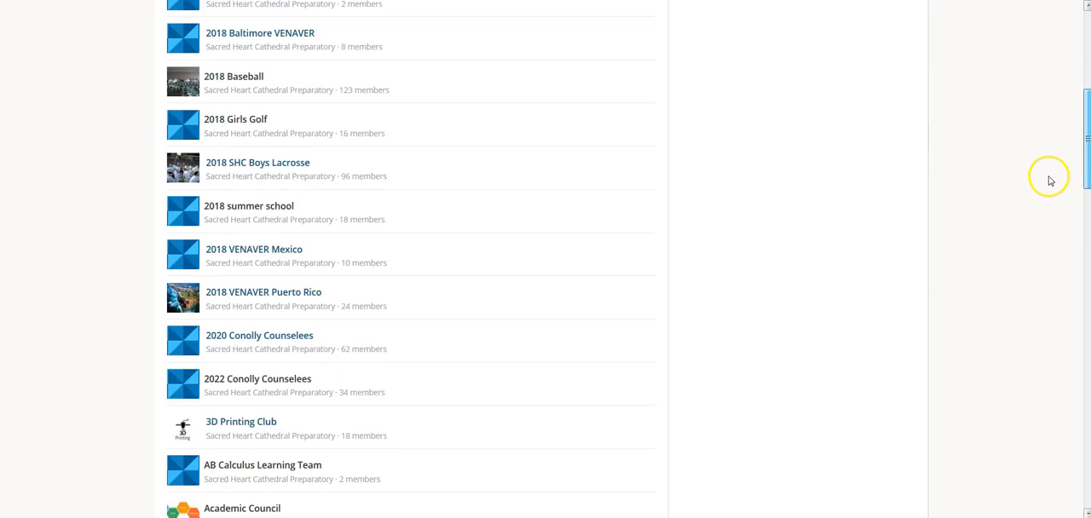
{"action": "scroll", "scroll_direction": "down", "scroll_amount": 3}
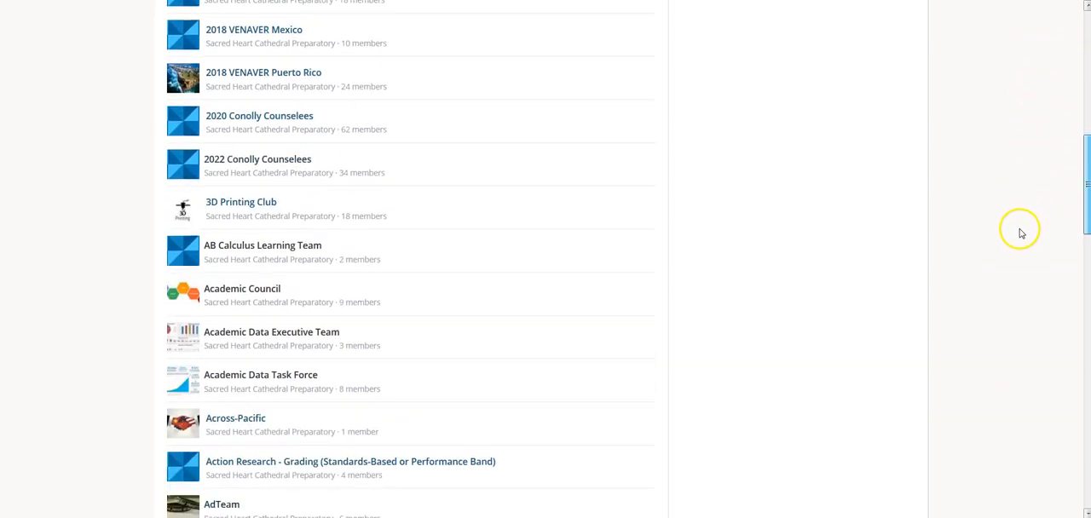
{"action": "scroll", "scroll_direction": "down", "scroll_amount": 3}
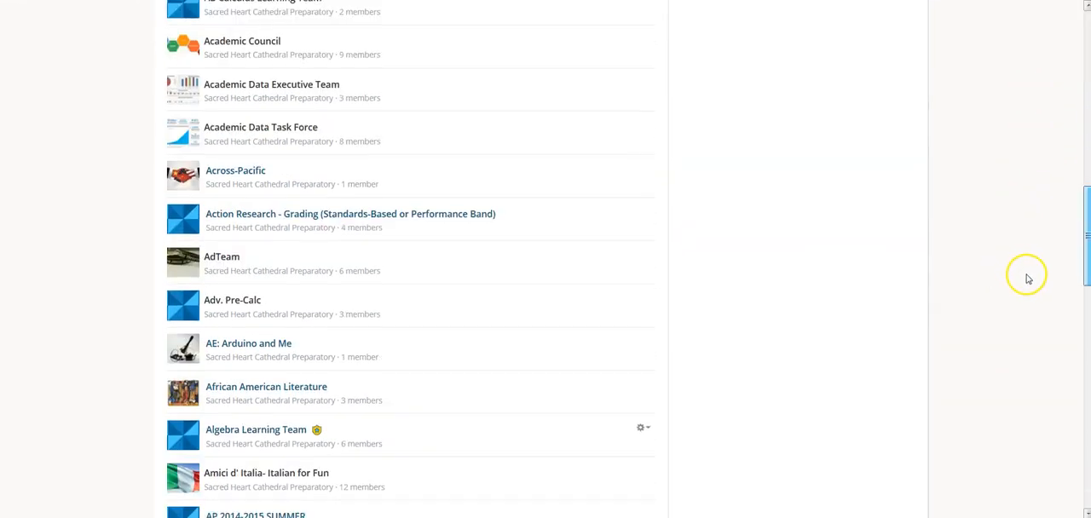
{"action": "scroll", "scroll_direction": "down", "scroll_amount": 3}
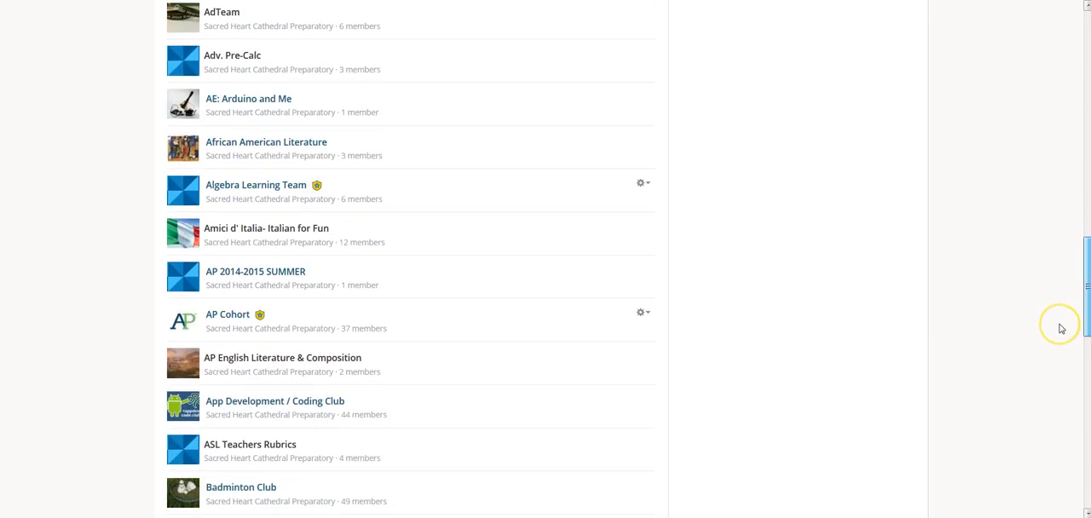
{"action": "scroll", "scroll_direction": "down", "scroll_amount": 3}
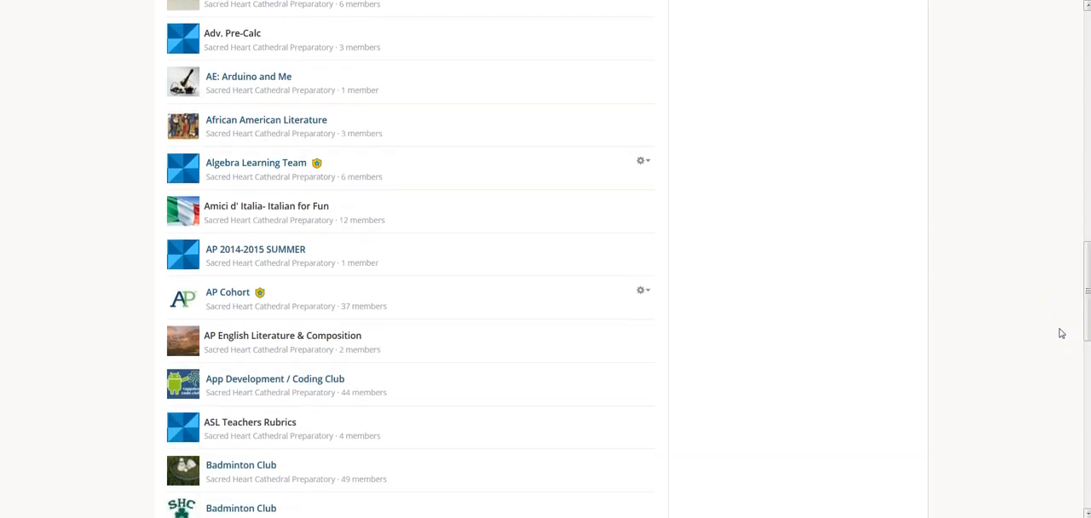
{"action": "mouse_move", "coordinate": [256, 164]}
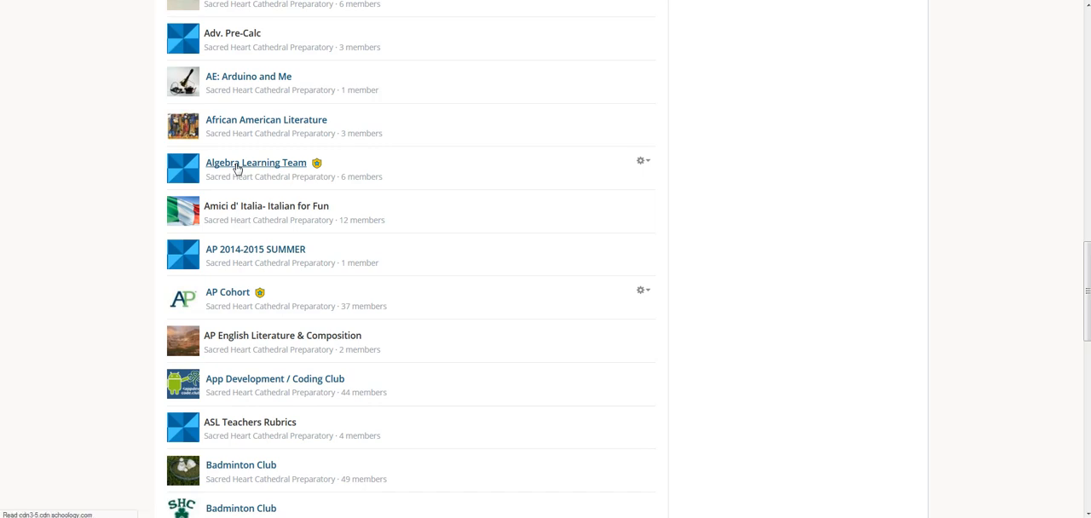
{"action": "left_click", "coordinate": [256, 164]}
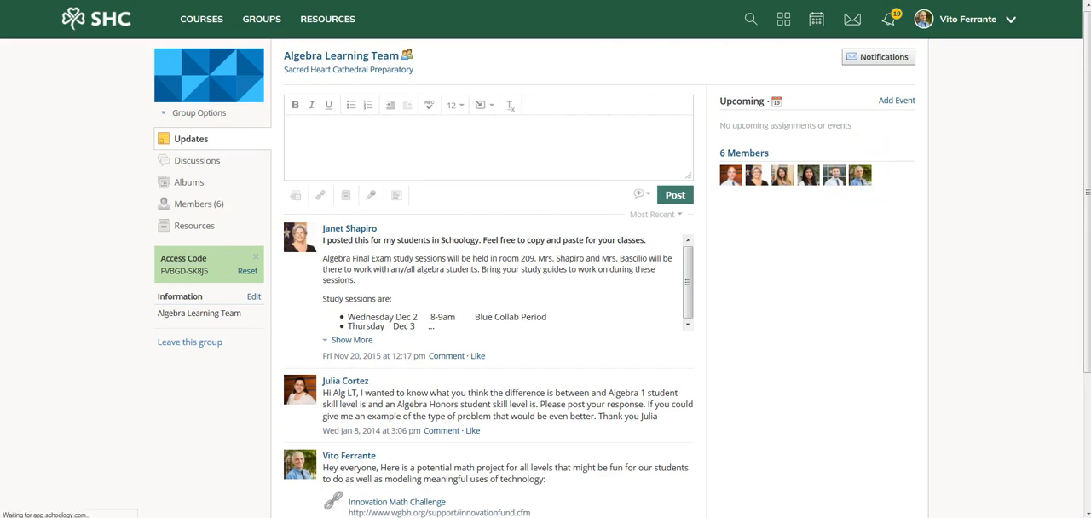
{"action": "left_click", "coordinate": [262, 19]}
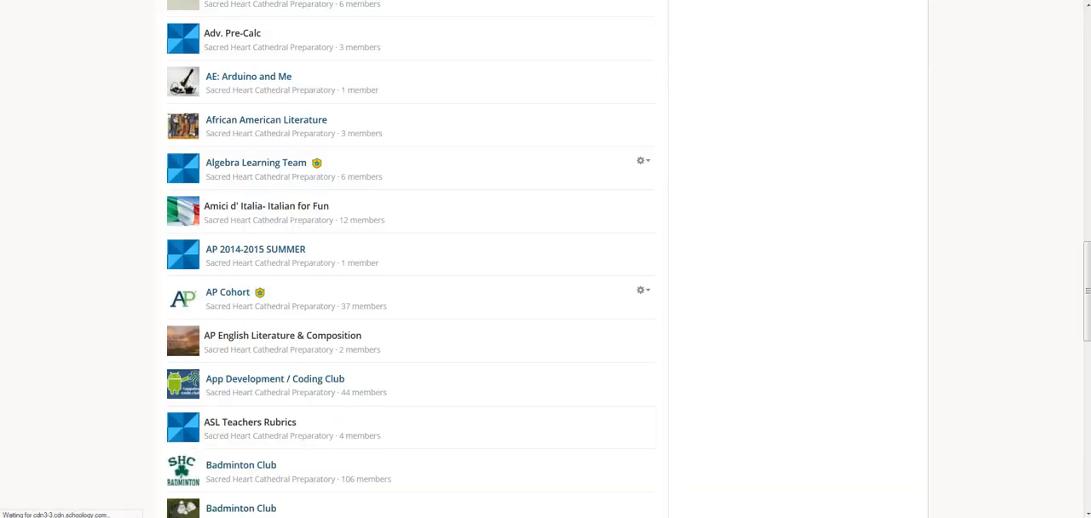
{"action": "mouse_move", "coordinate": [320, 443]}
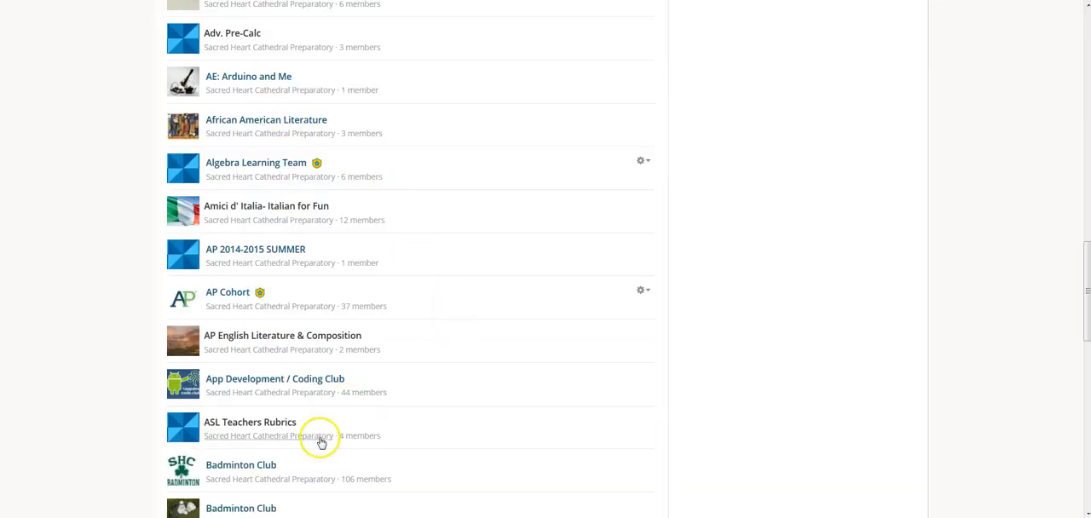
{"action": "mouse_move", "coordinate": [266, 465]}
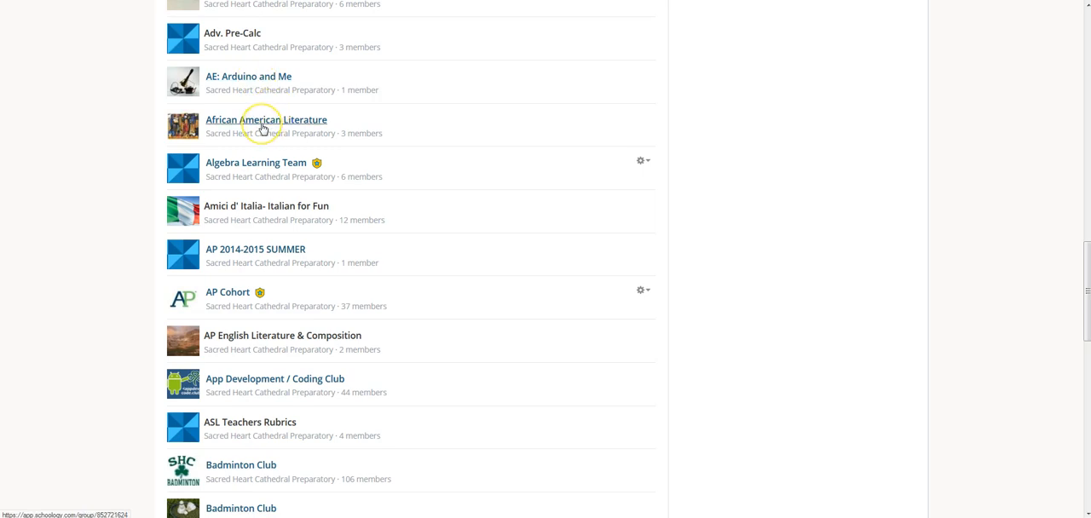
Open the African American Literature group page with its Request to Join button
{"action": "left_click", "coordinate": [266, 120]}
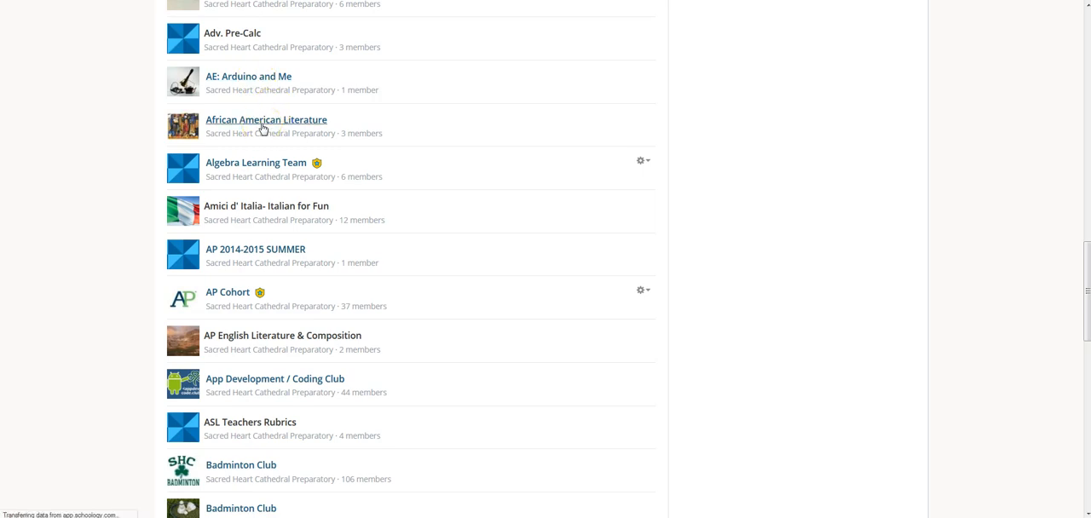
{"action": "left_click", "coordinate": [266, 119]}
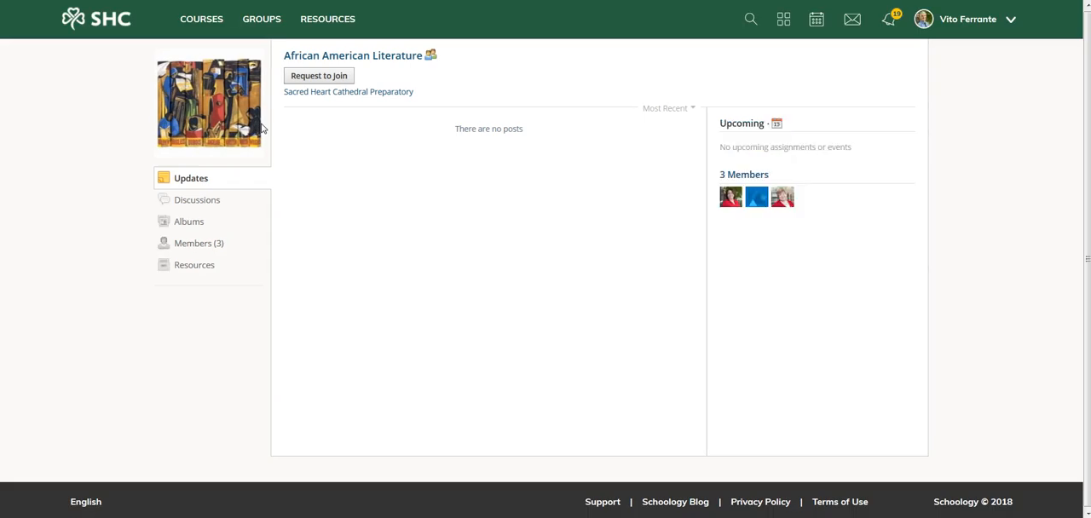
{"action": "mouse_move", "coordinate": [769, 198]}
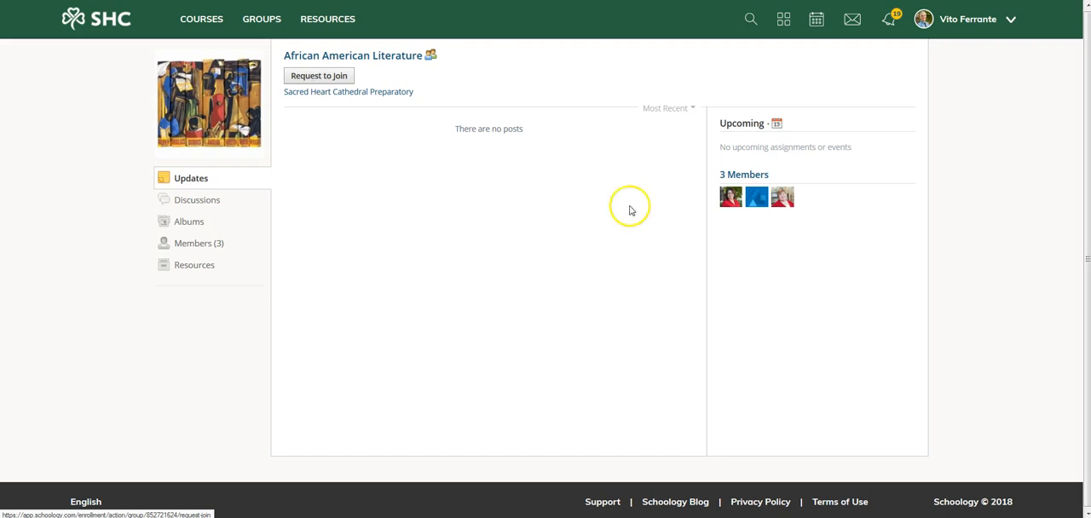
{"action": "mouse_move", "coordinate": [754, 222]}
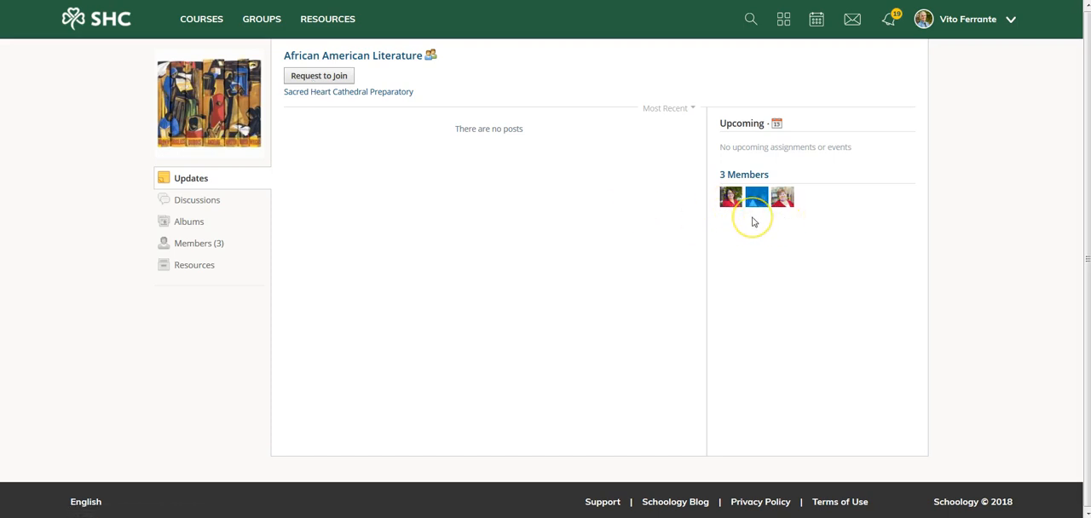
{"action": "mouse_move", "coordinate": [754, 222]}
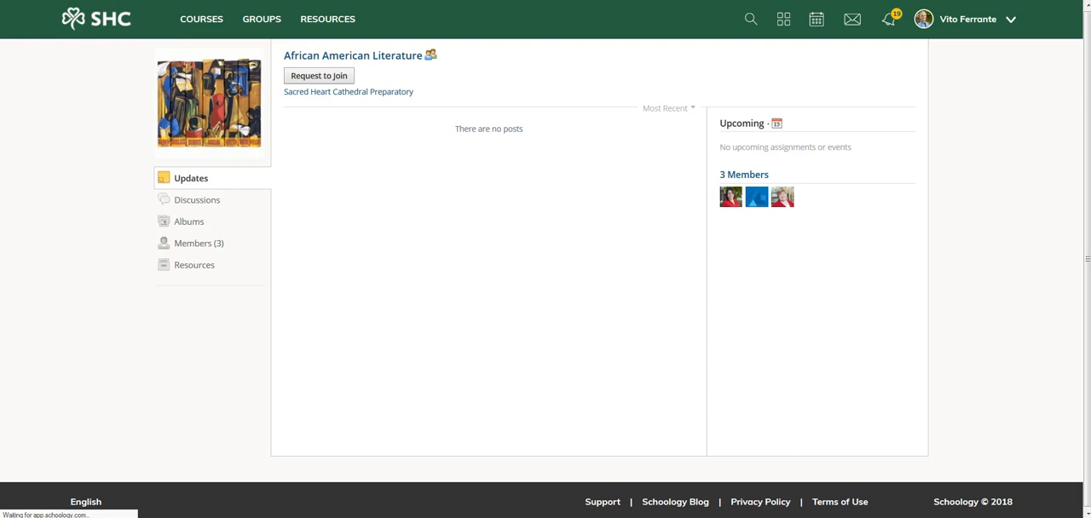
Return to the School Groups list and scroll through the available groups
{"action": "left_click", "coordinate": [262, 19]}
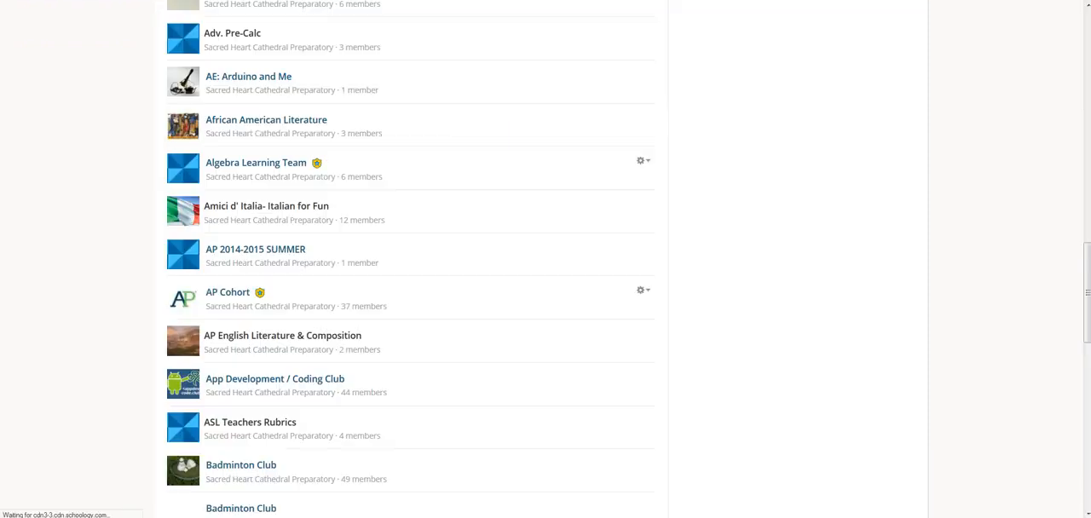
{"action": "mouse_move", "coordinate": [959, 179]}
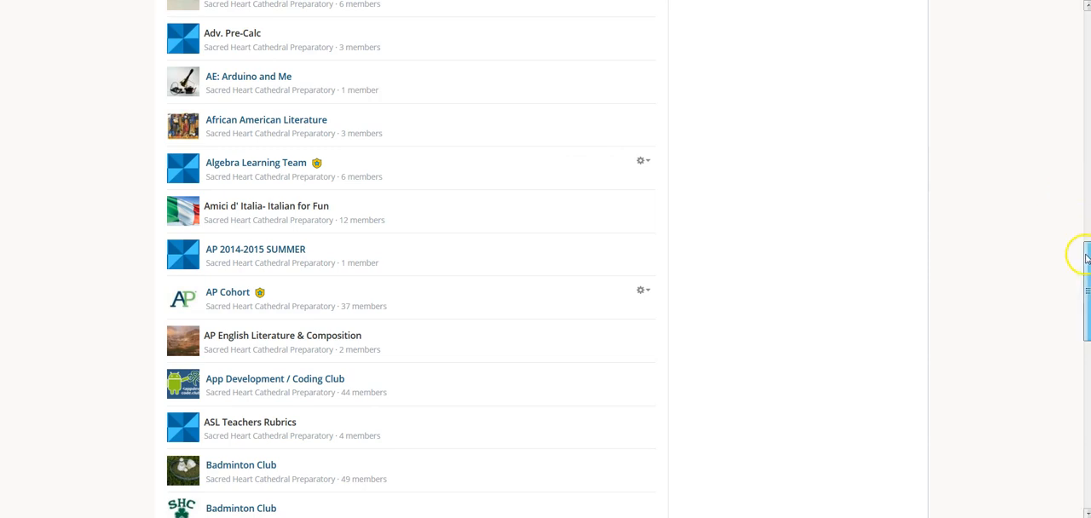
{"action": "scroll", "scroll_direction": "down", "scroll_amount": 3}
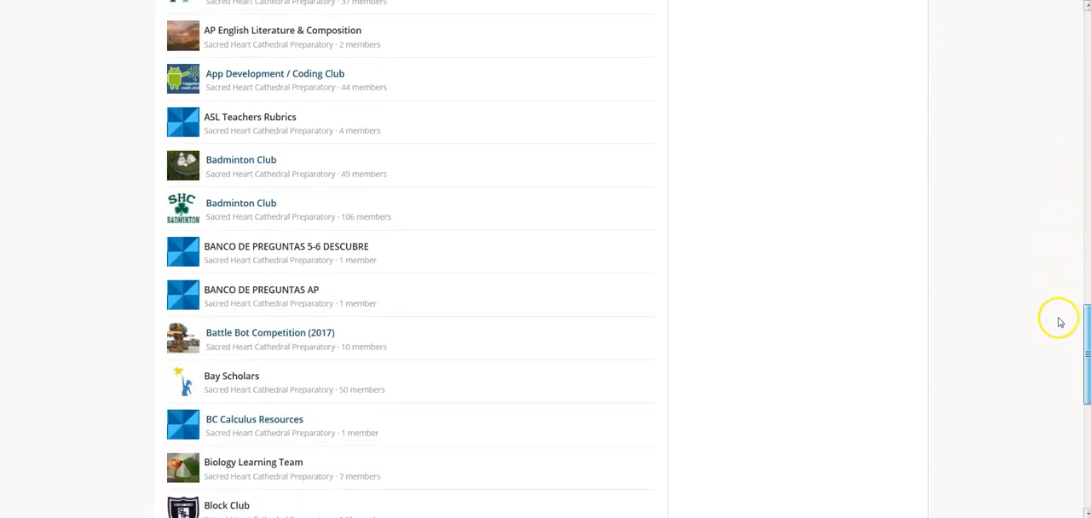
{"action": "scroll", "scroll_direction": "down", "scroll_amount": 3}
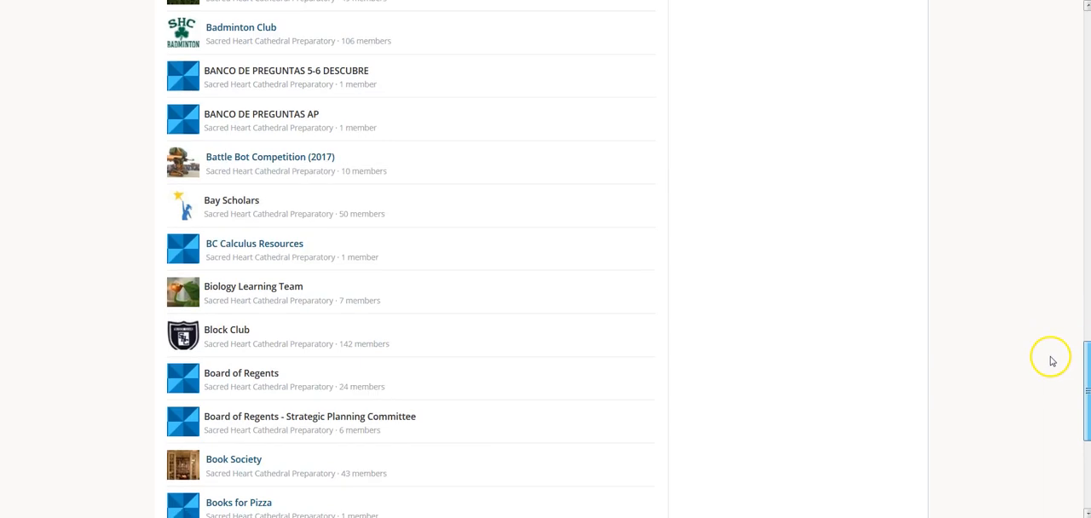
{"action": "scroll", "scroll_direction": "down", "scroll_amount": 3}
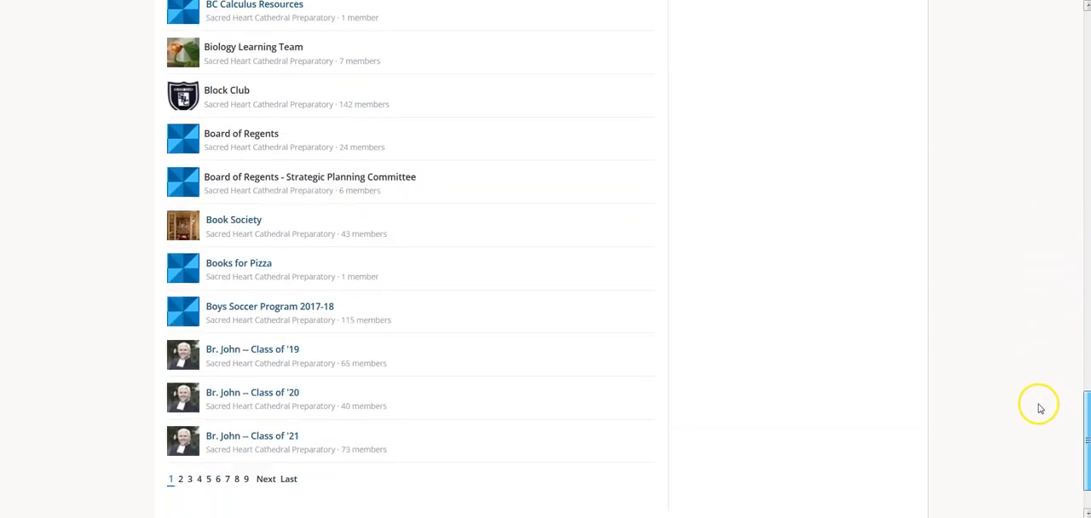
{"action": "scroll", "scroll_direction": "up", "scroll_amount": 3}
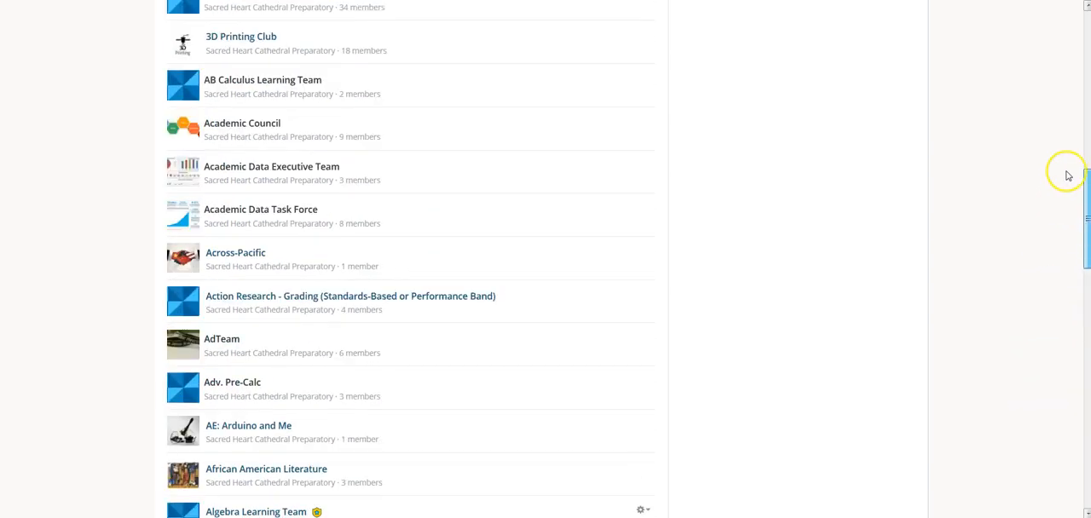
{"action": "scroll", "scroll_direction": "up", "scroll_amount": 3}
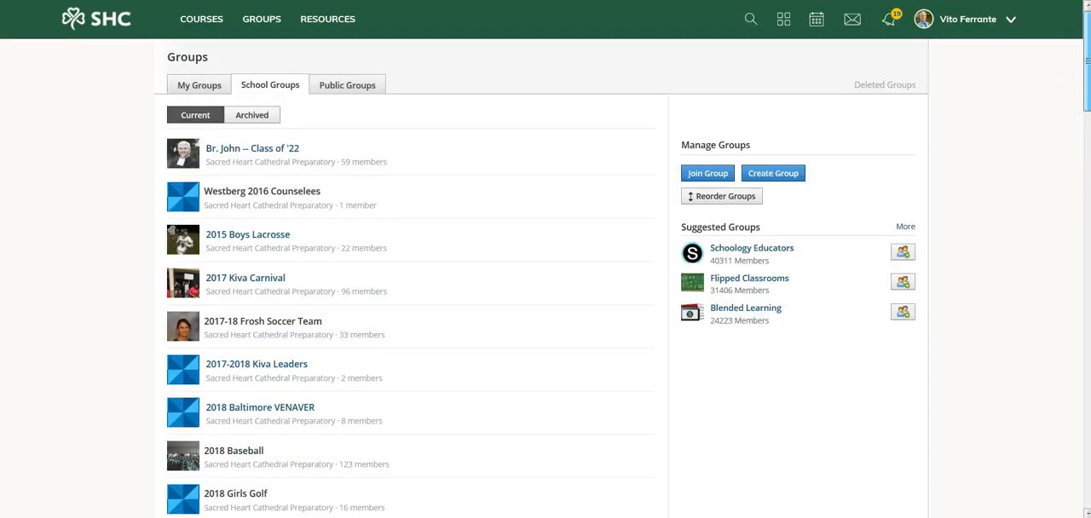
{"action": "mouse_move", "coordinate": [750, 19]}
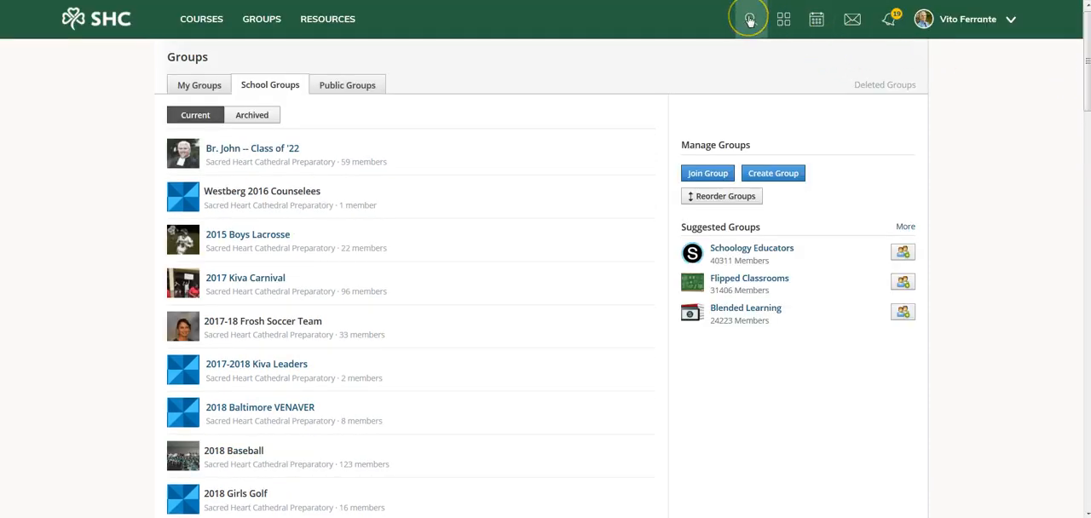
Search the site for 'SHC' to list groups like SHC Announcements and SHC Dining
{"action": "left_click", "coordinate": [747, 19]}
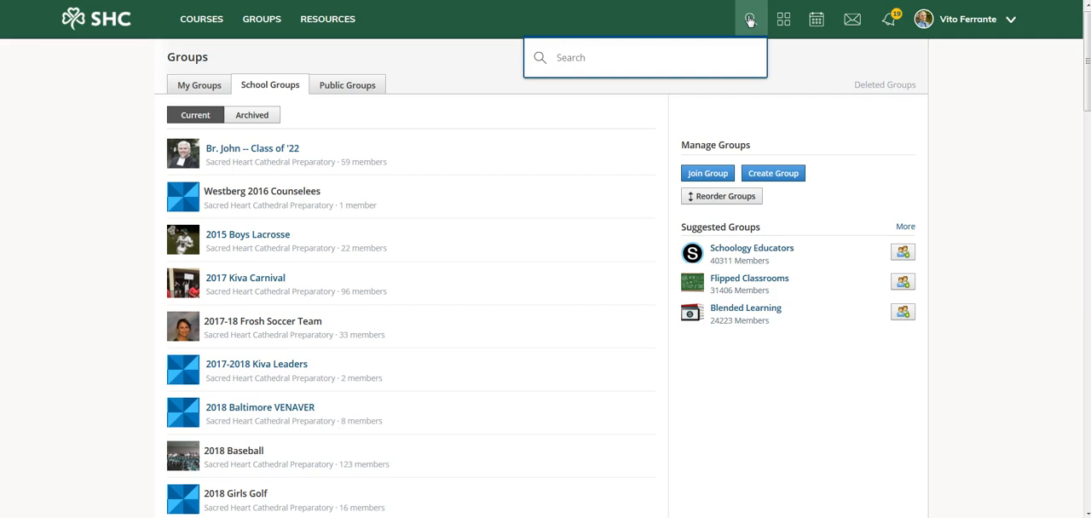
{"action": "type", "text": "SHC"}
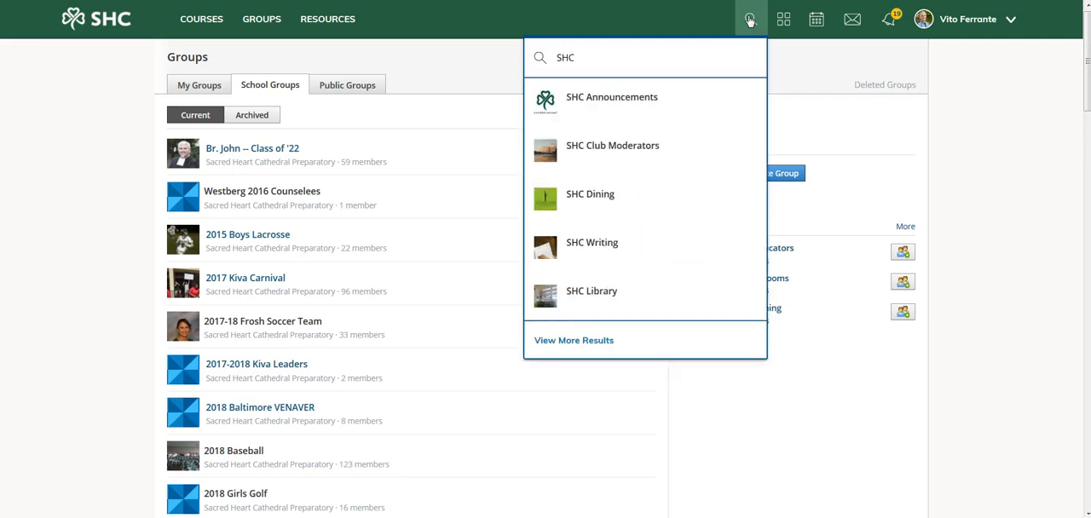